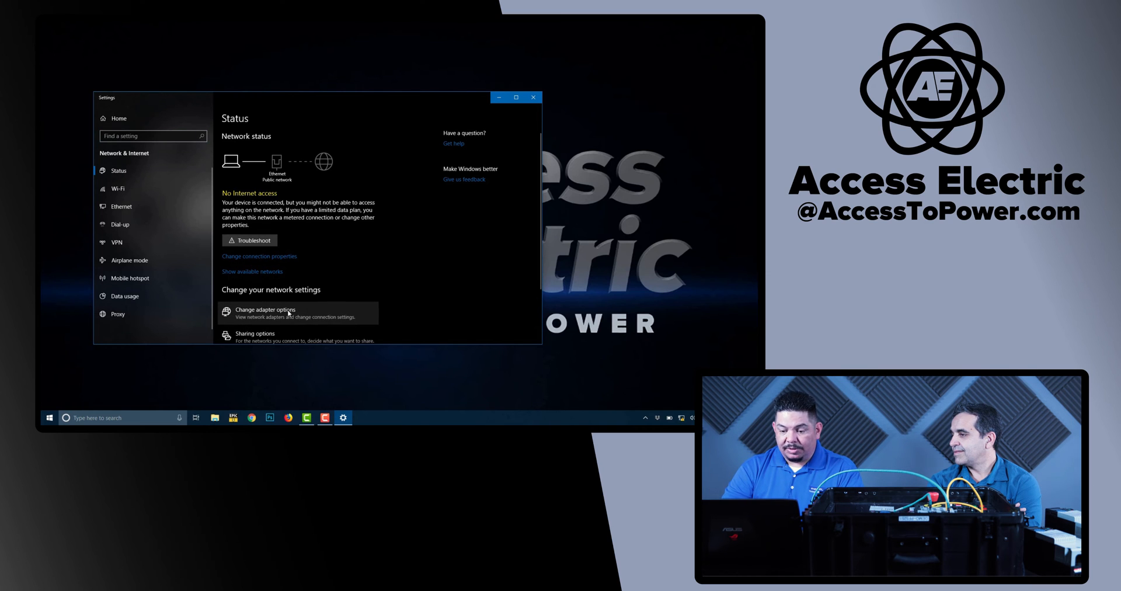
# Give the Ethernet adapter's IPv4 a manual address ending .254 with subnet mask 255.255.255.0.
pyautogui.click(265, 313)
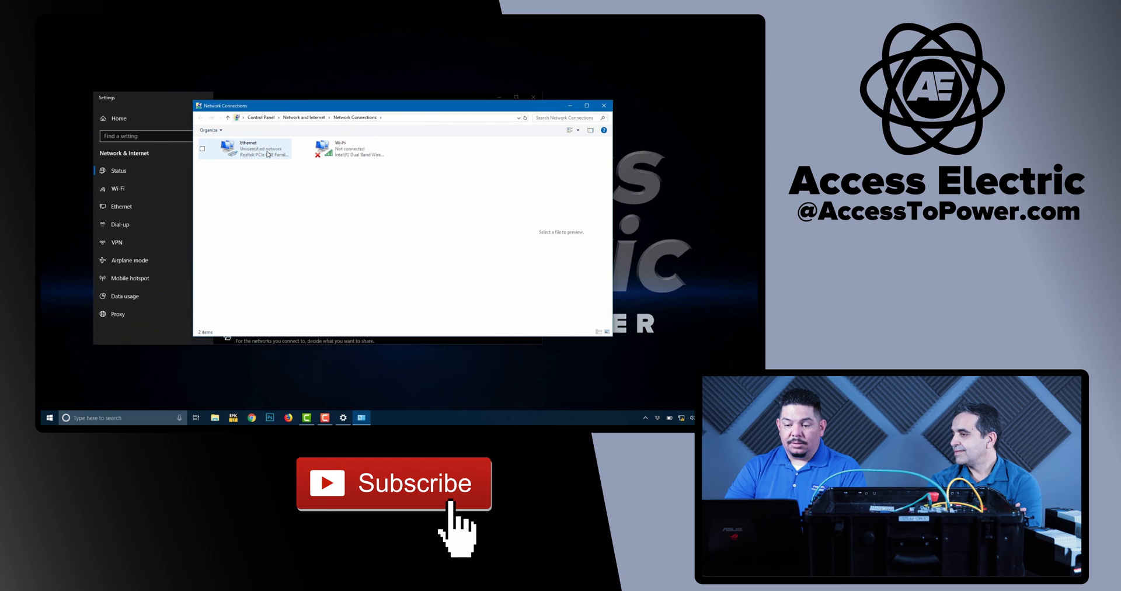
pyautogui.rightClick(247, 148)
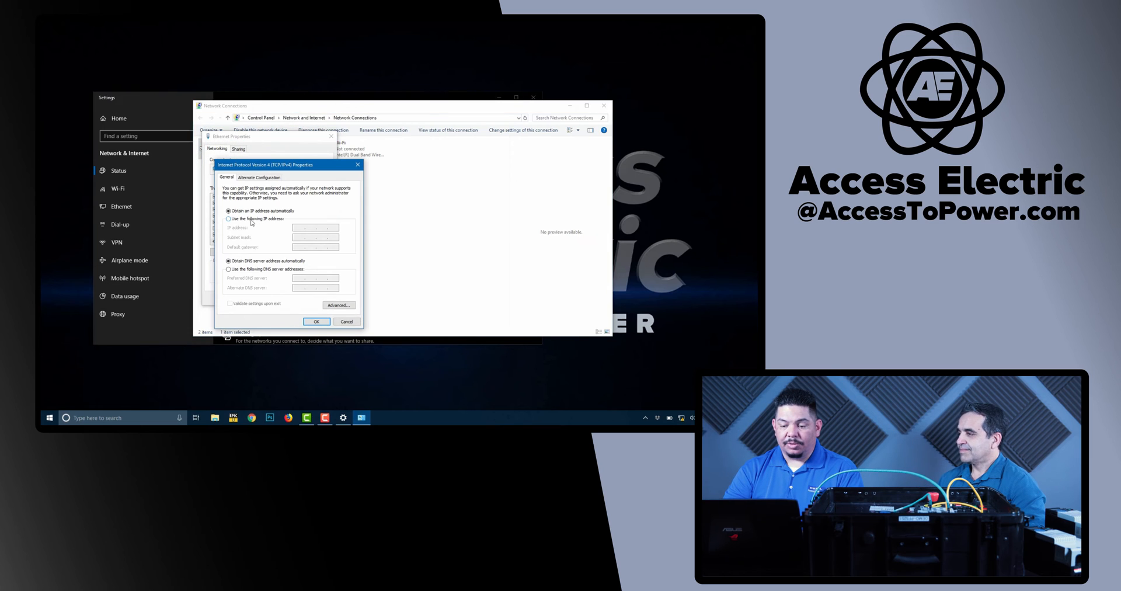
pyautogui.click(228, 218)
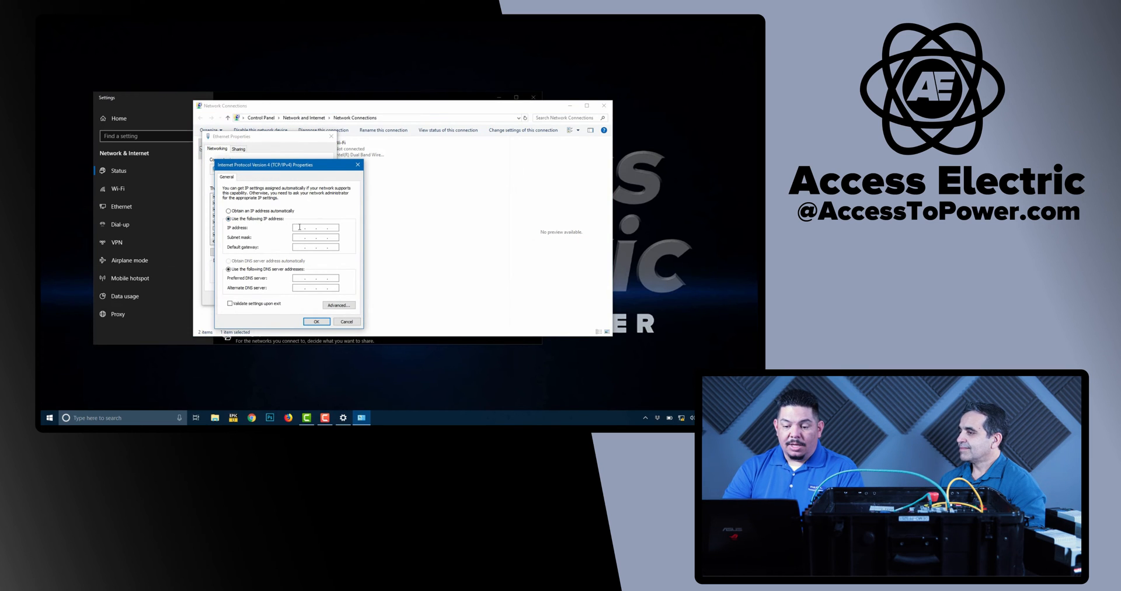
pyautogui.write('192 . 168 . 1 .')
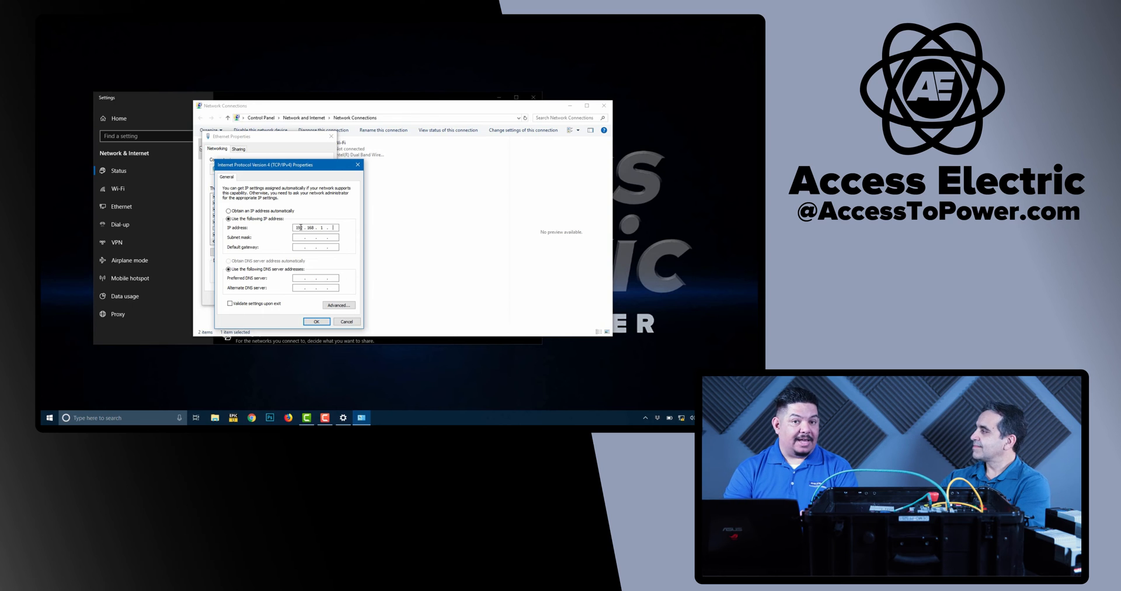
pyautogui.write('2')
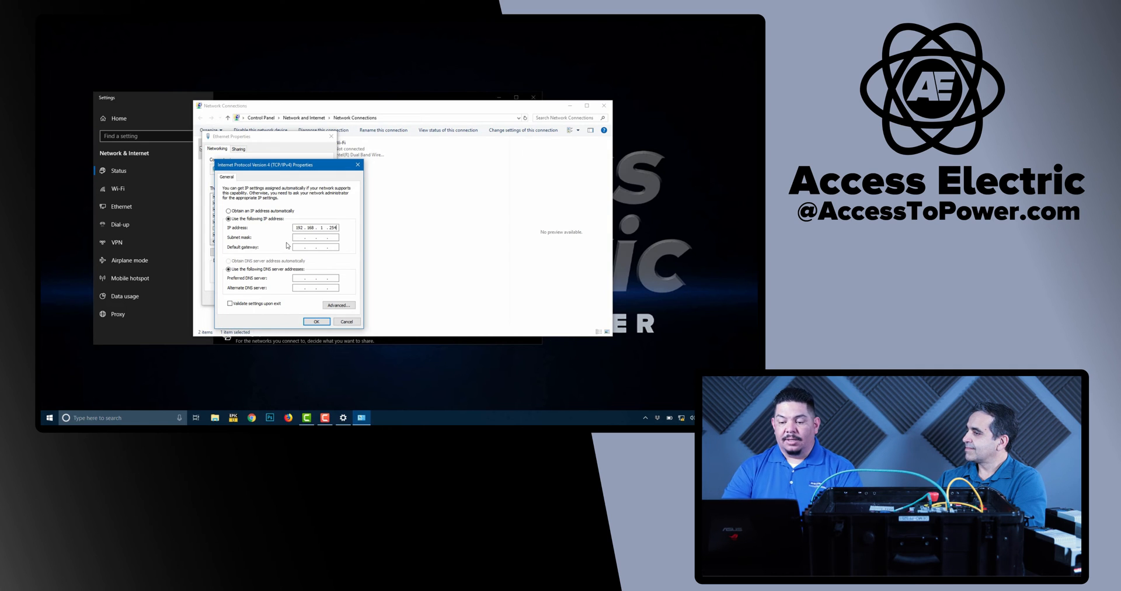
pyautogui.write('255.255.255.0')
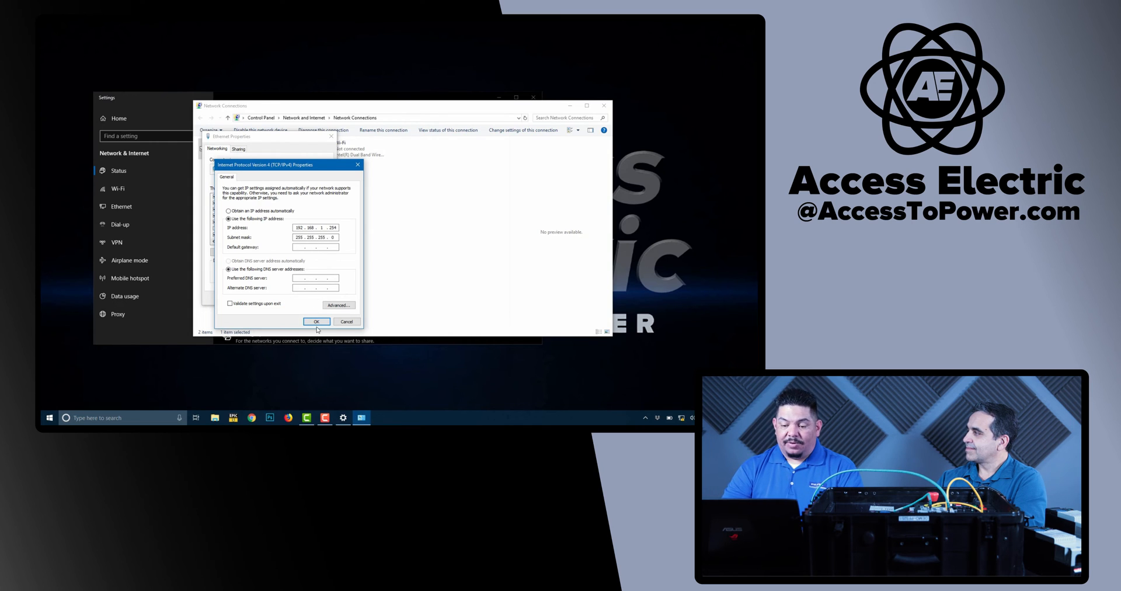
pyautogui.click(317, 320)
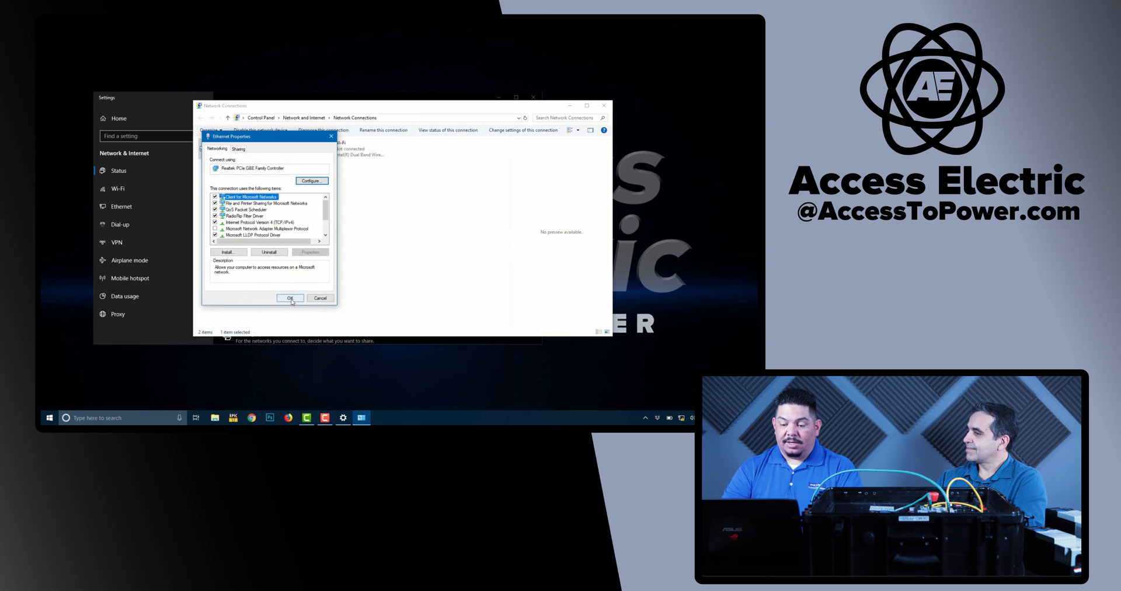
# Close the Ethernet properties and launch Connected Components Workbench from Start.
pyautogui.click(289, 298)
pyautogui.write('conn')
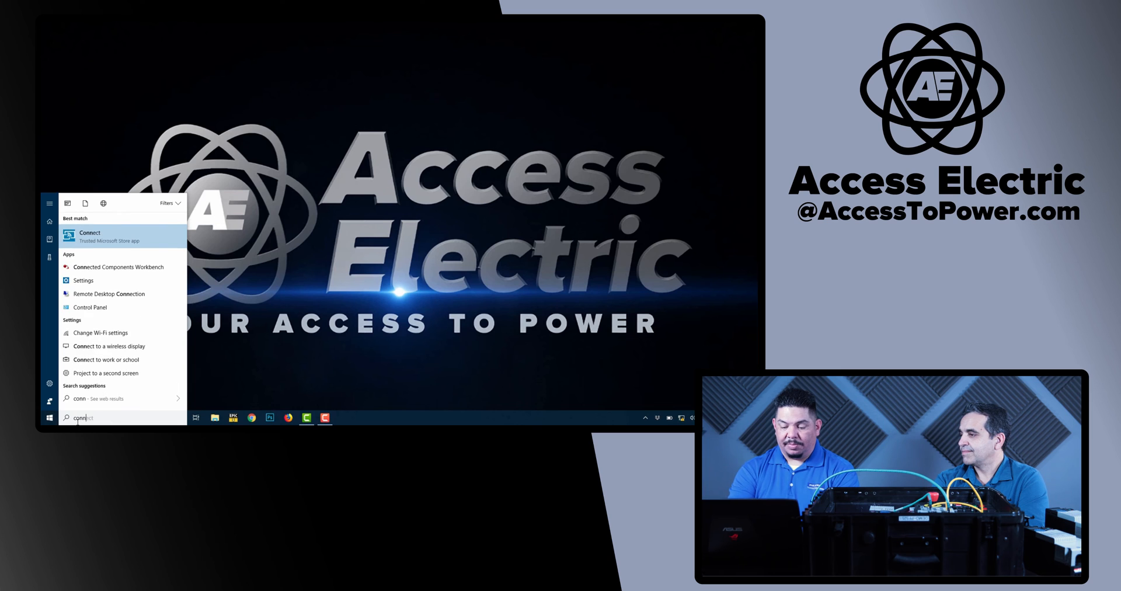
pyautogui.click(120, 267)
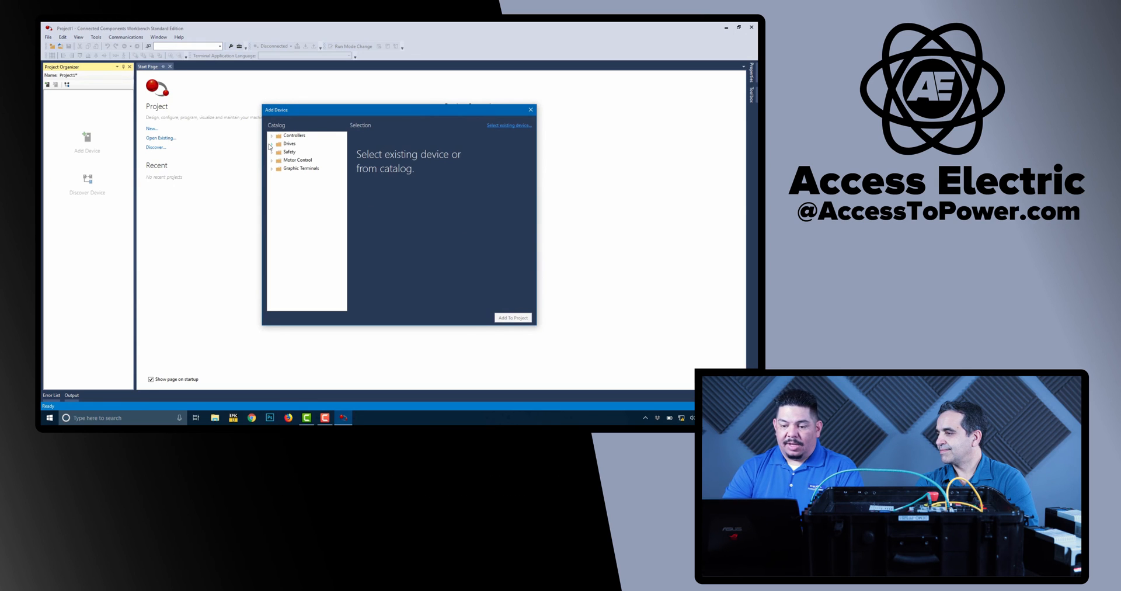
# Choose PowerFlex 525 under Drives > PowerFlex 520-Series and add it to the project.
pyautogui.click(272, 144)
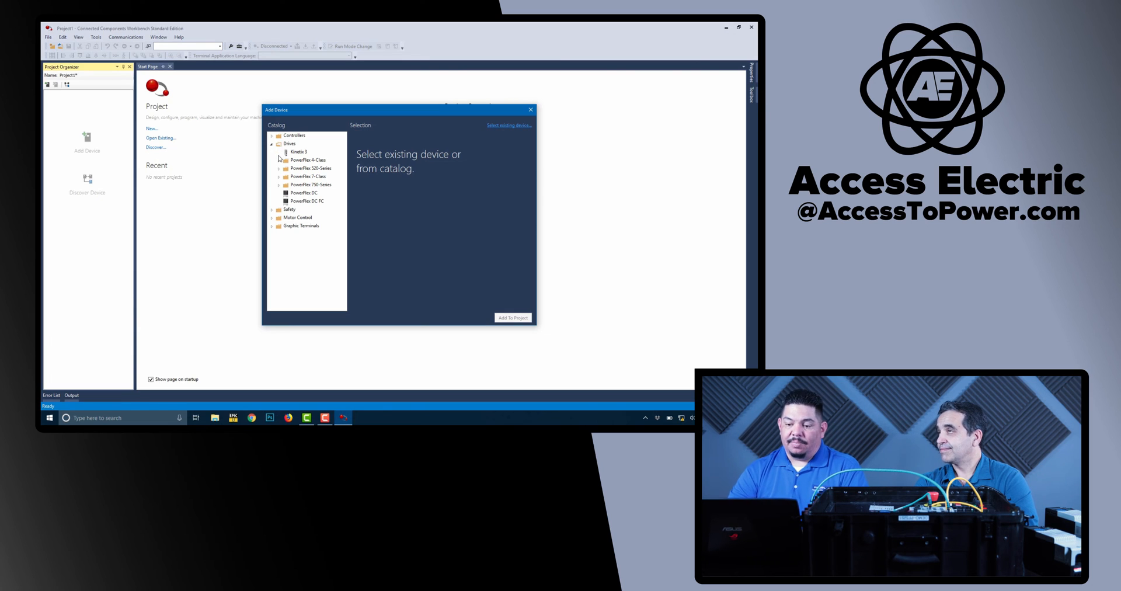
pyautogui.moveTo(280, 174)
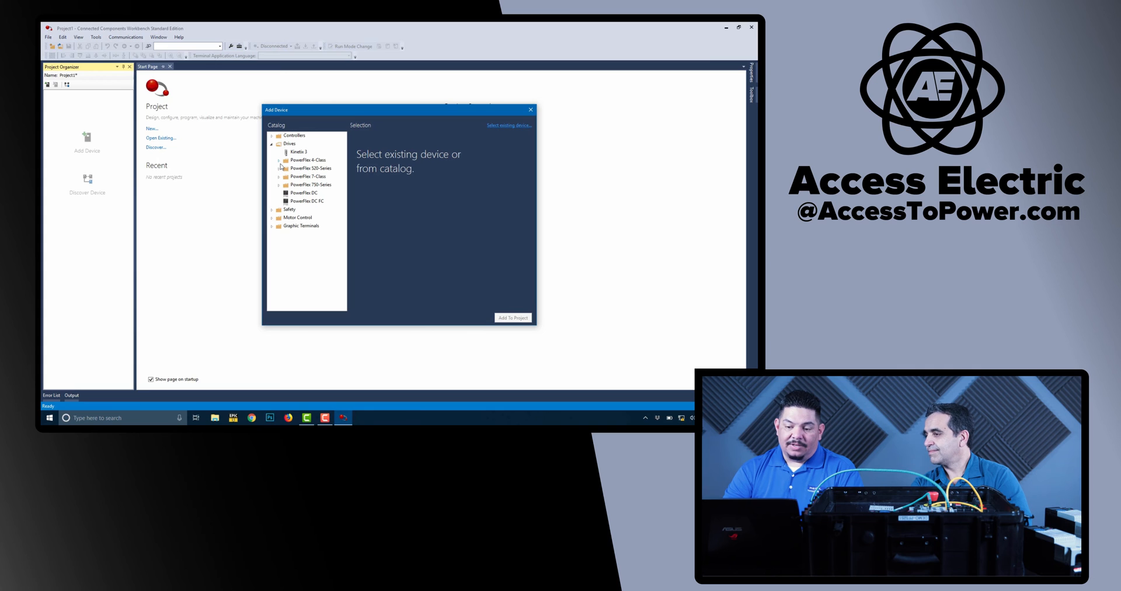
pyautogui.click(278, 160)
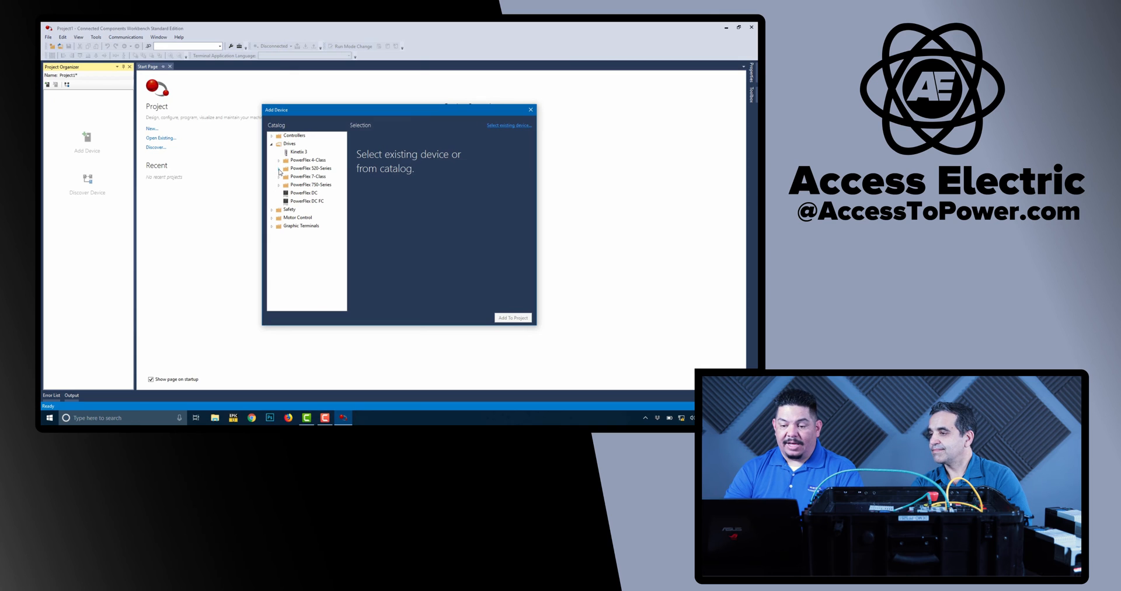
pyautogui.click(279, 168)
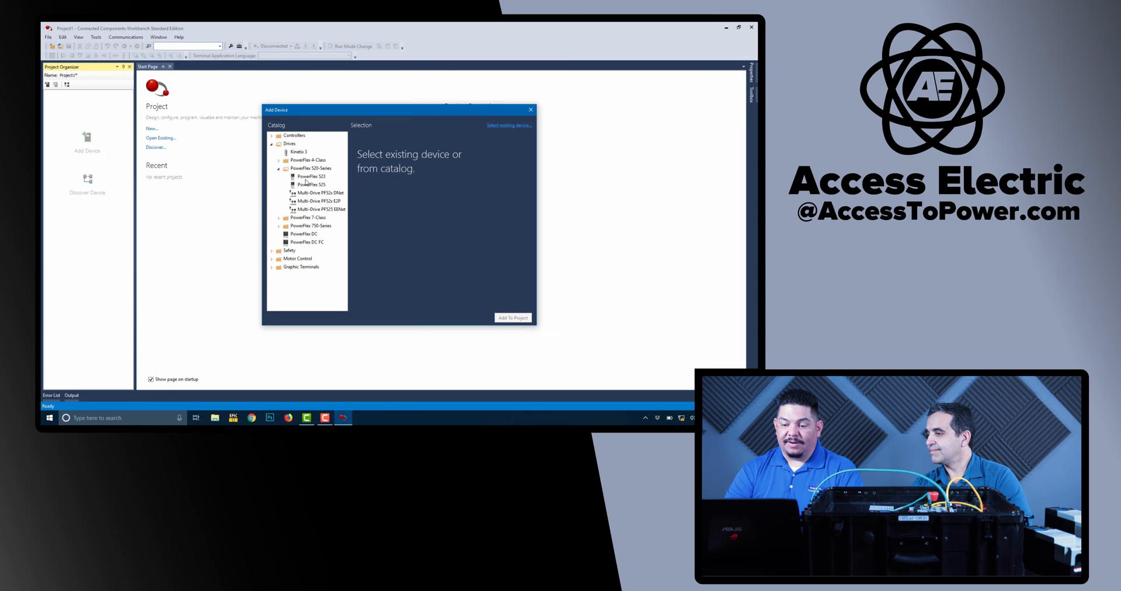
pyautogui.click(311, 184)
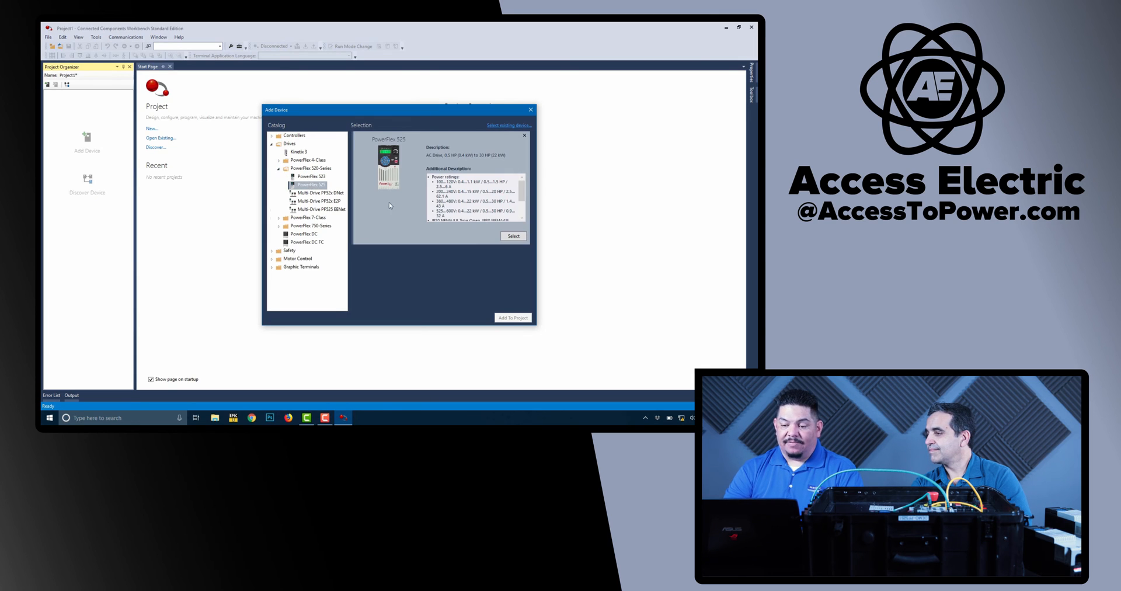
pyautogui.click(513, 236)
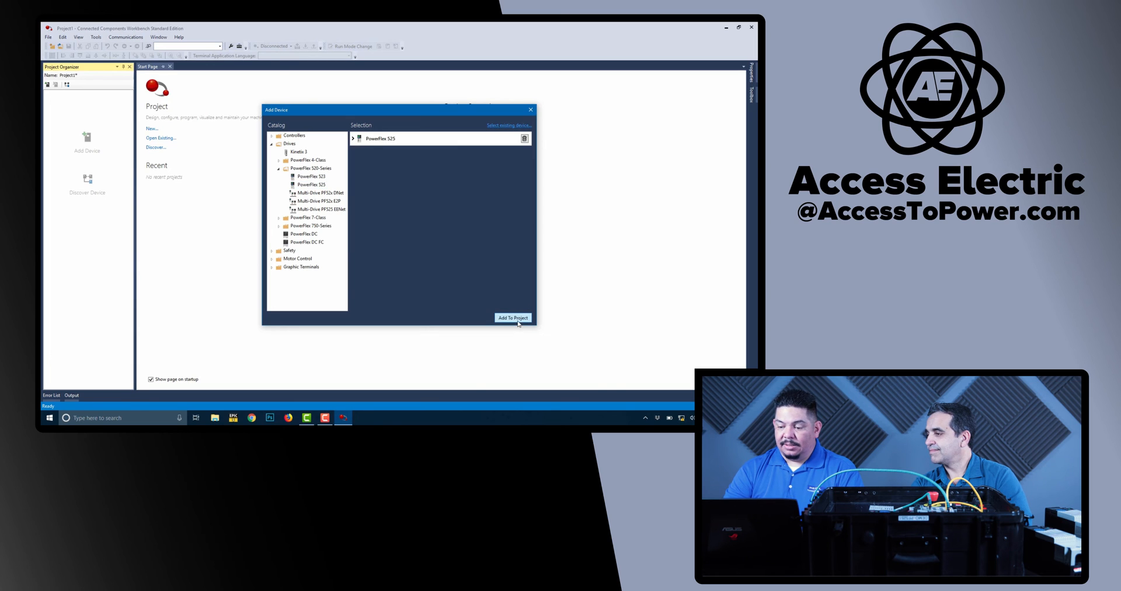
pyautogui.click(513, 318)
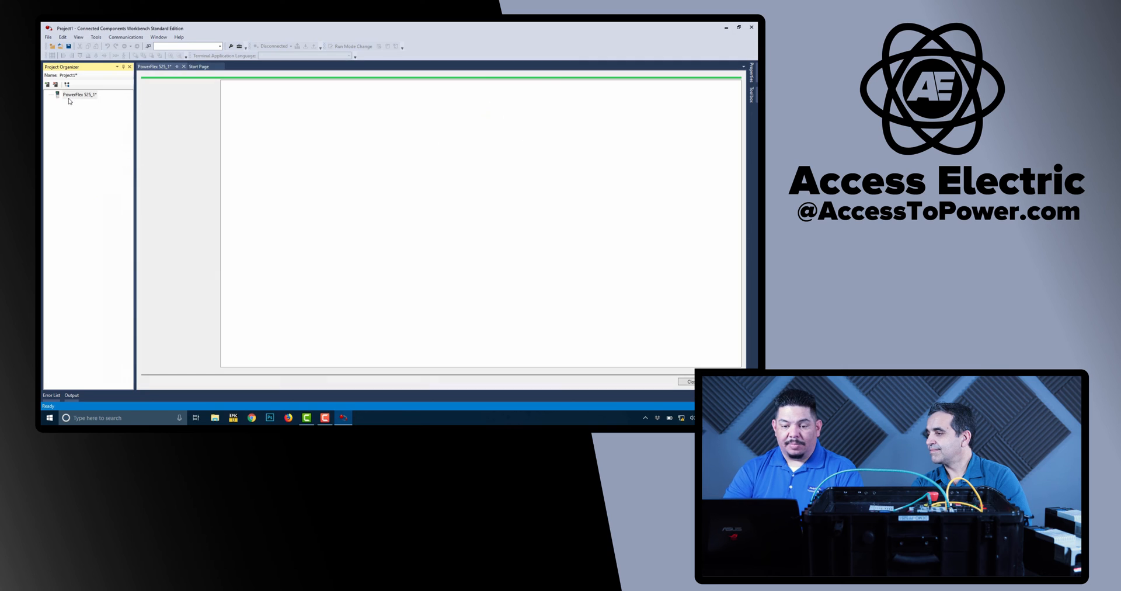
# Rename PowerFlex 525_1 to Demo VFD in its Device Definition.
pyautogui.doubleClick(78, 94)
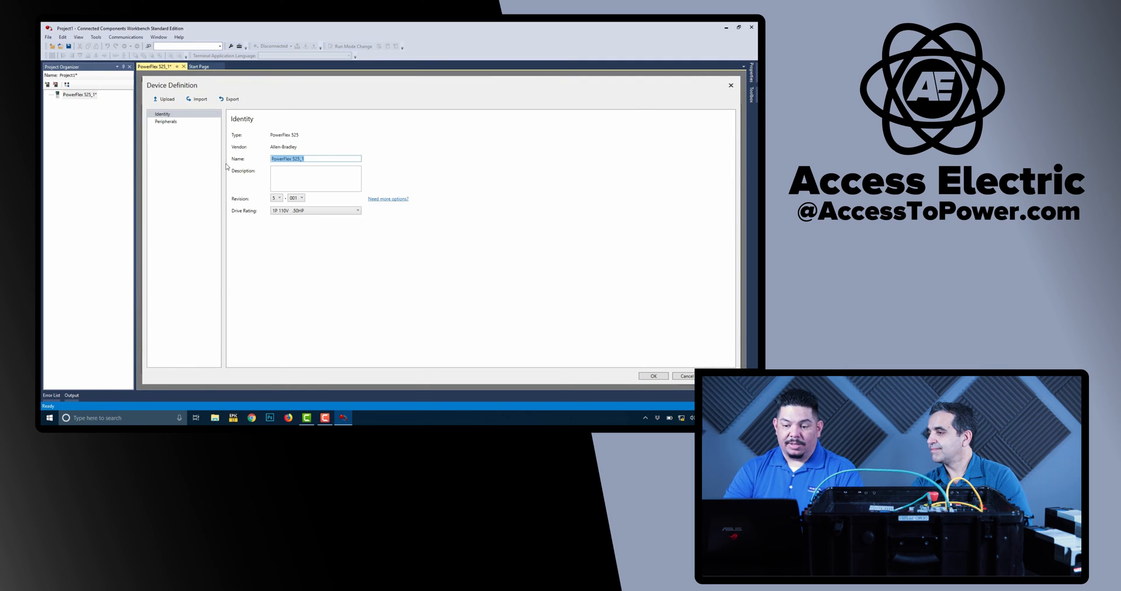
pyautogui.write('Demo VFD')
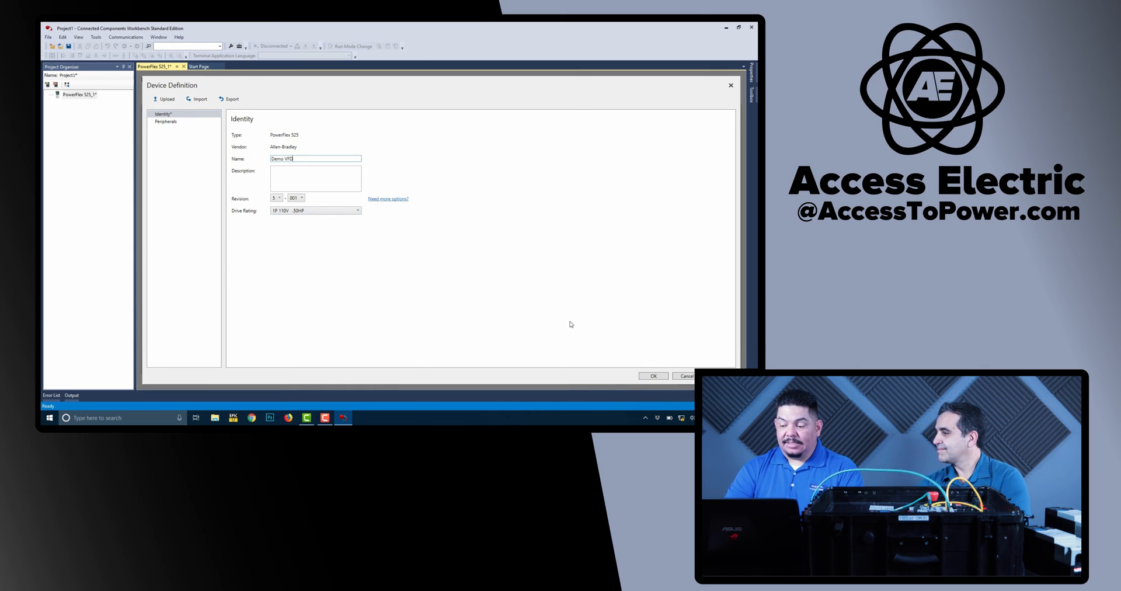
pyautogui.click(652, 376)
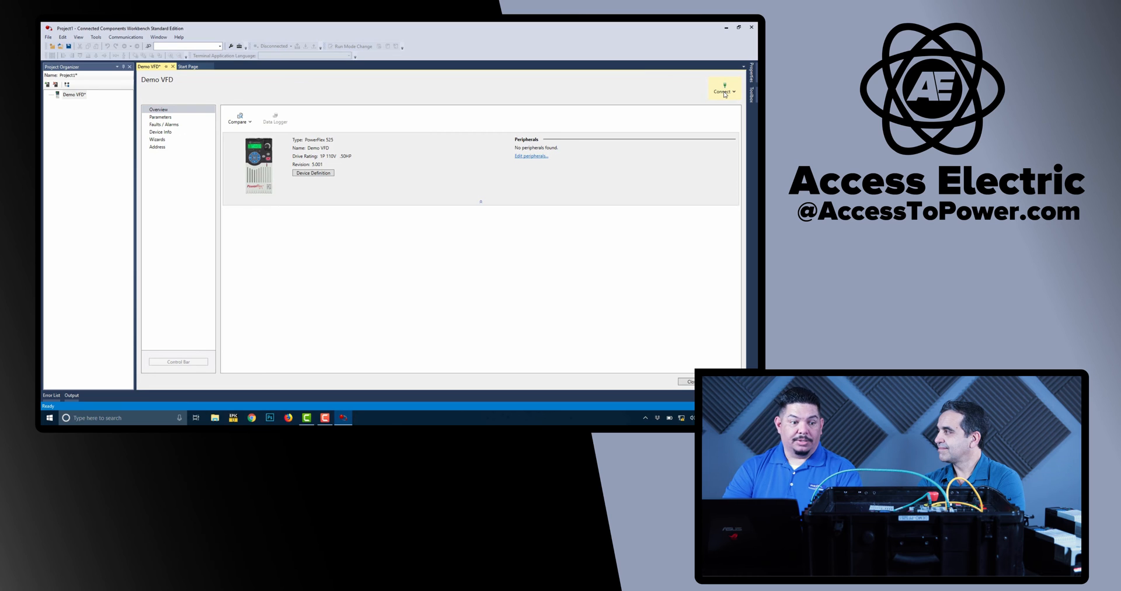
# Connect via AB_ETHIP-1 Ethernet to the PowerFlex 525 at 192.168.1.10 and upload its settings.
pyautogui.click(724, 91)
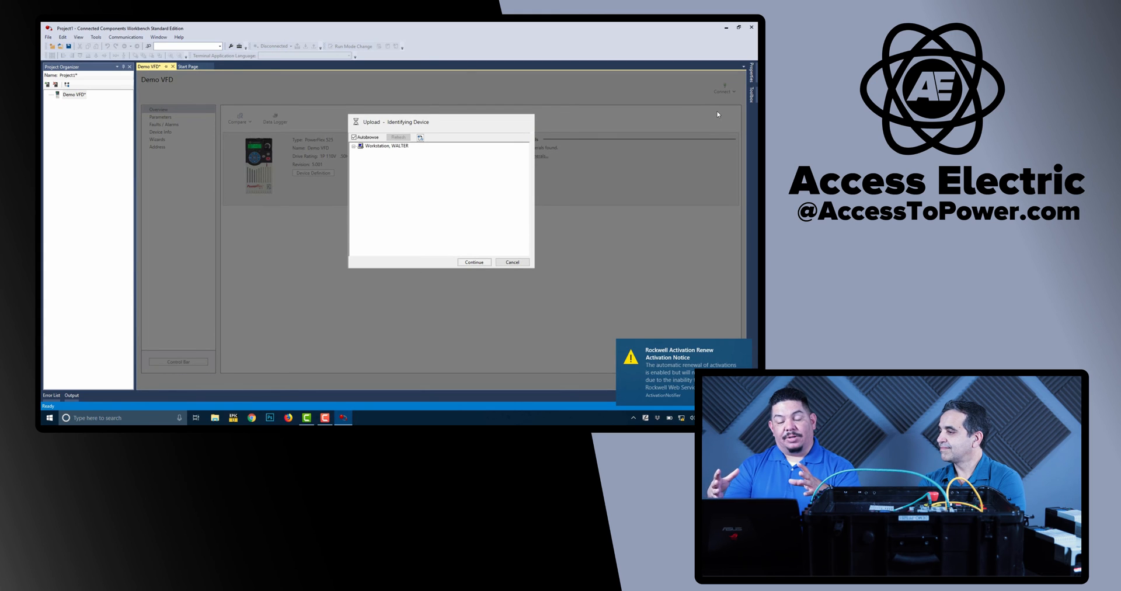
pyautogui.click(361, 146)
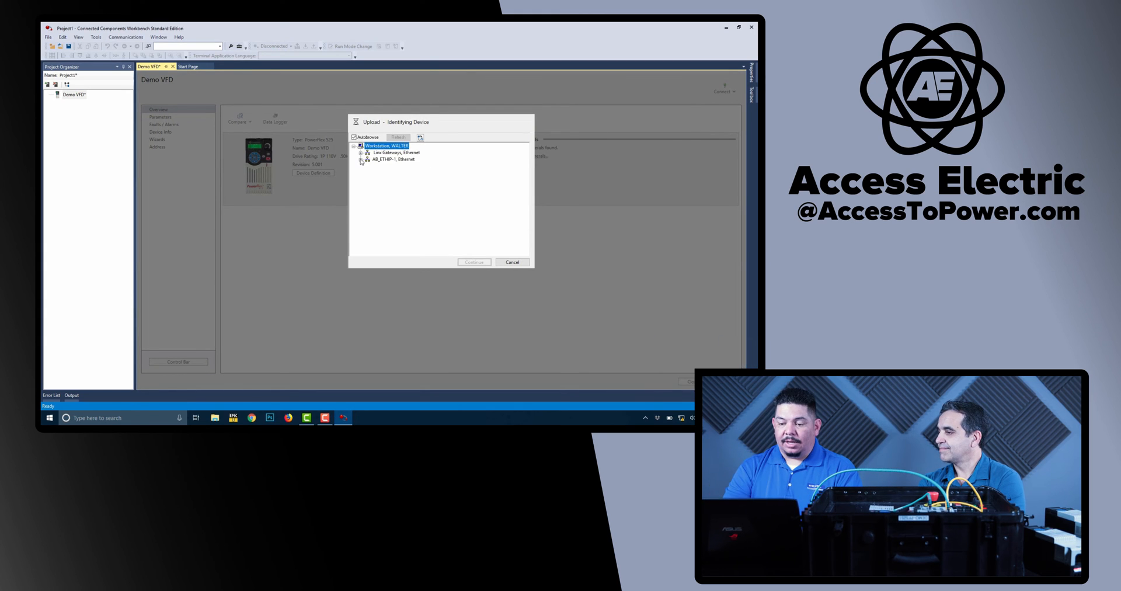
pyautogui.click(361, 160)
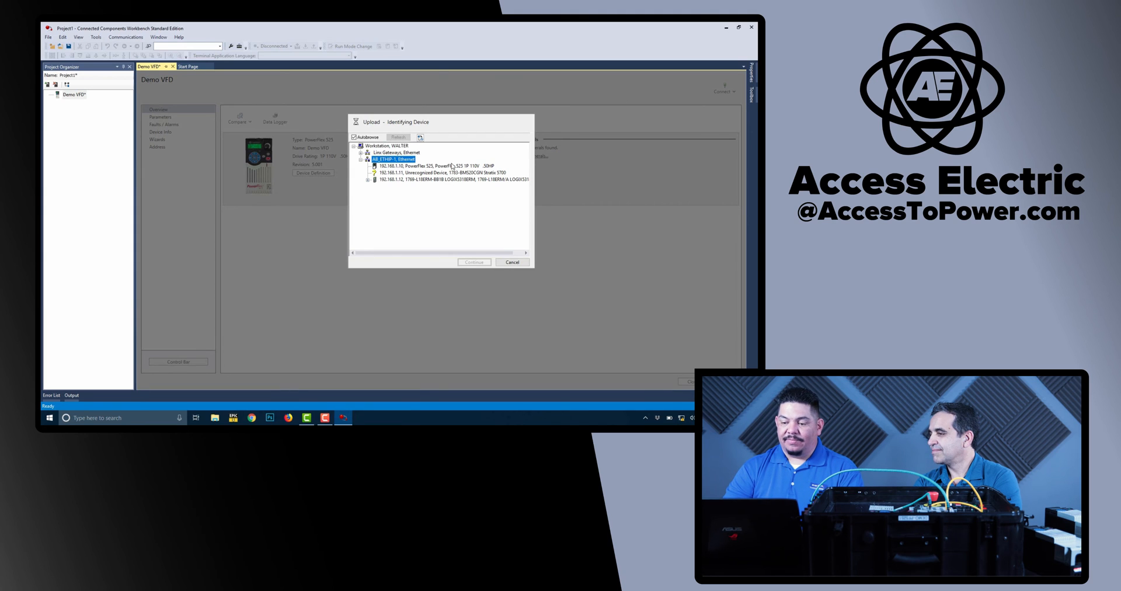
pyautogui.click(436, 166)
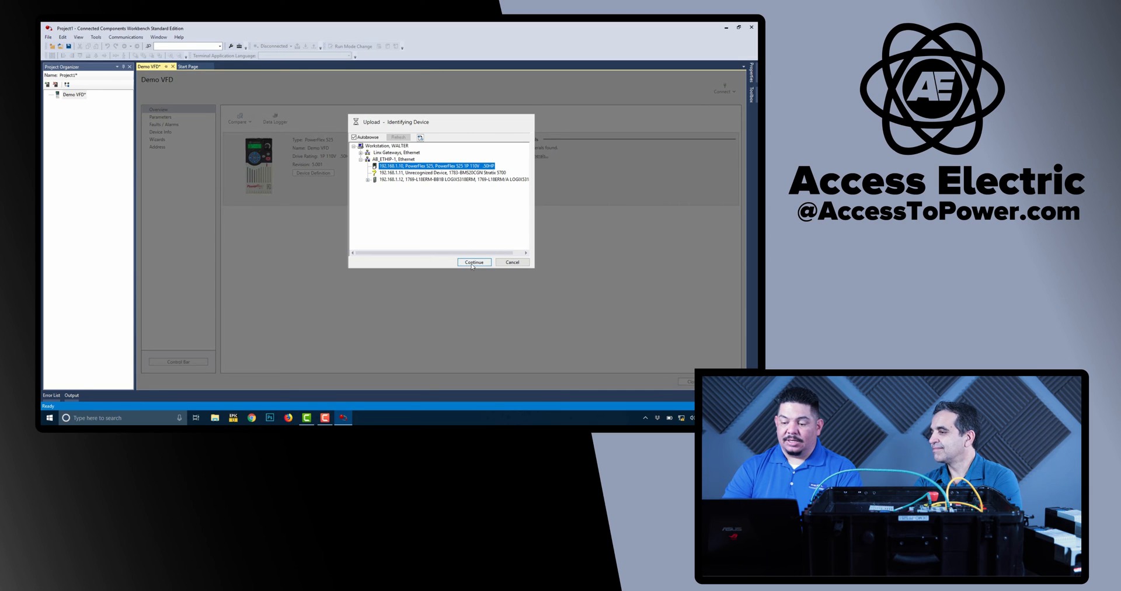
pyautogui.click(473, 262)
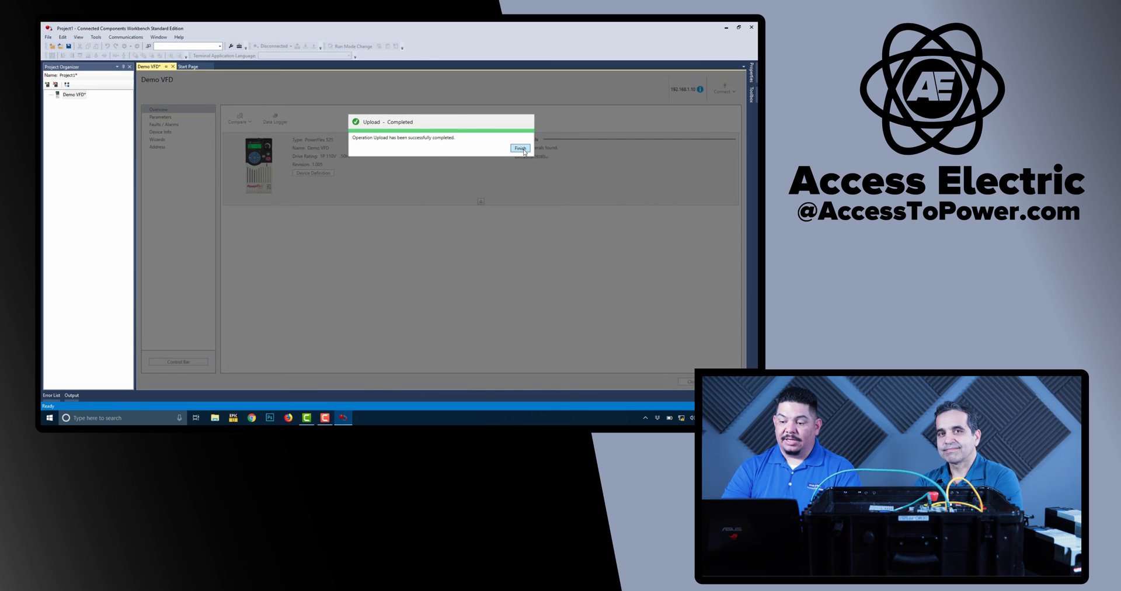
# Dismiss the upload-completed message and show Demo VFD's parameter list.
pyautogui.click(520, 148)
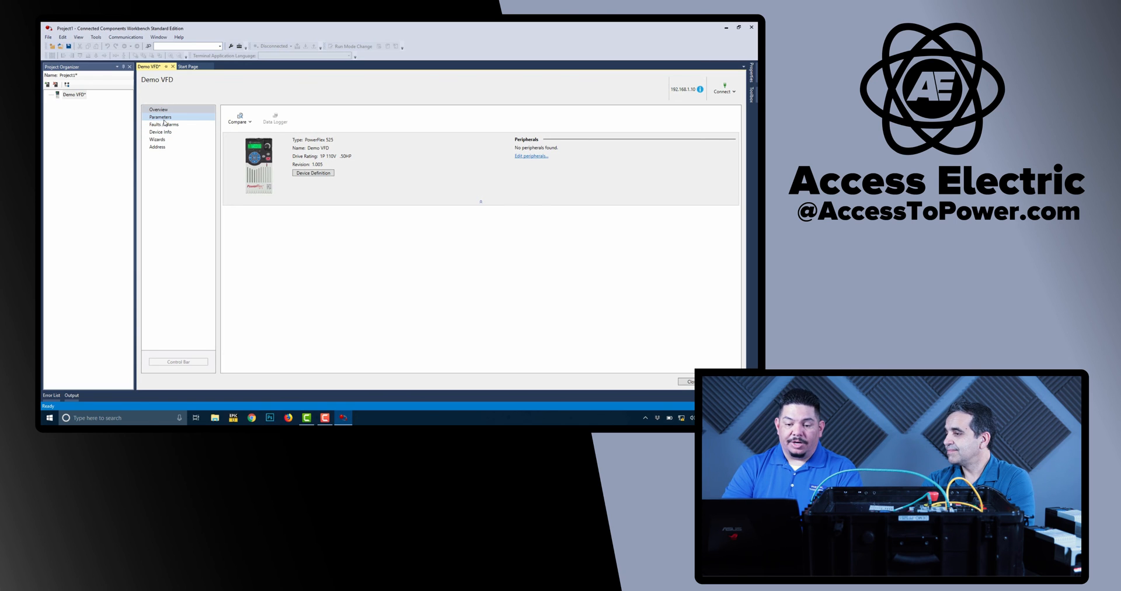
pyautogui.click(160, 117)
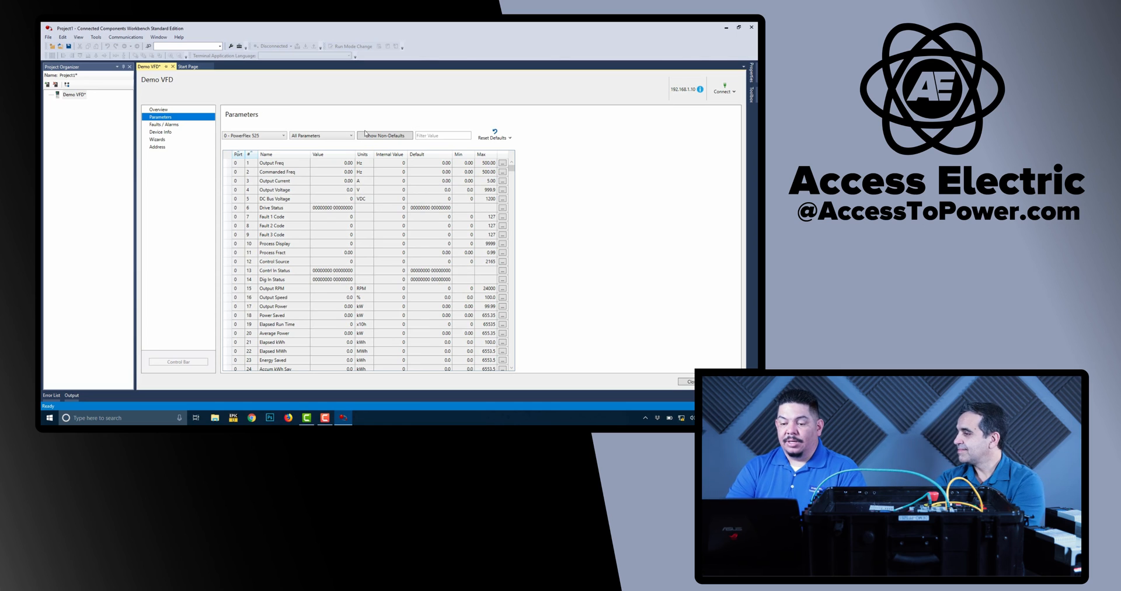
# Filter to non-default parameters only and start a Download from the Connect actions.
pyautogui.click(385, 136)
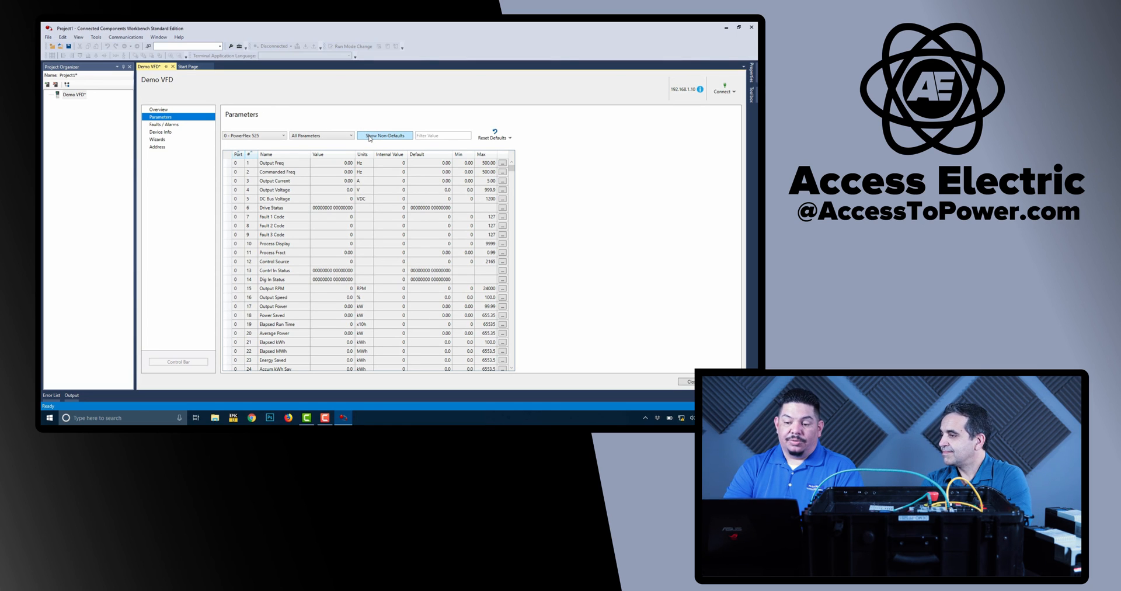
pyautogui.click(384, 136)
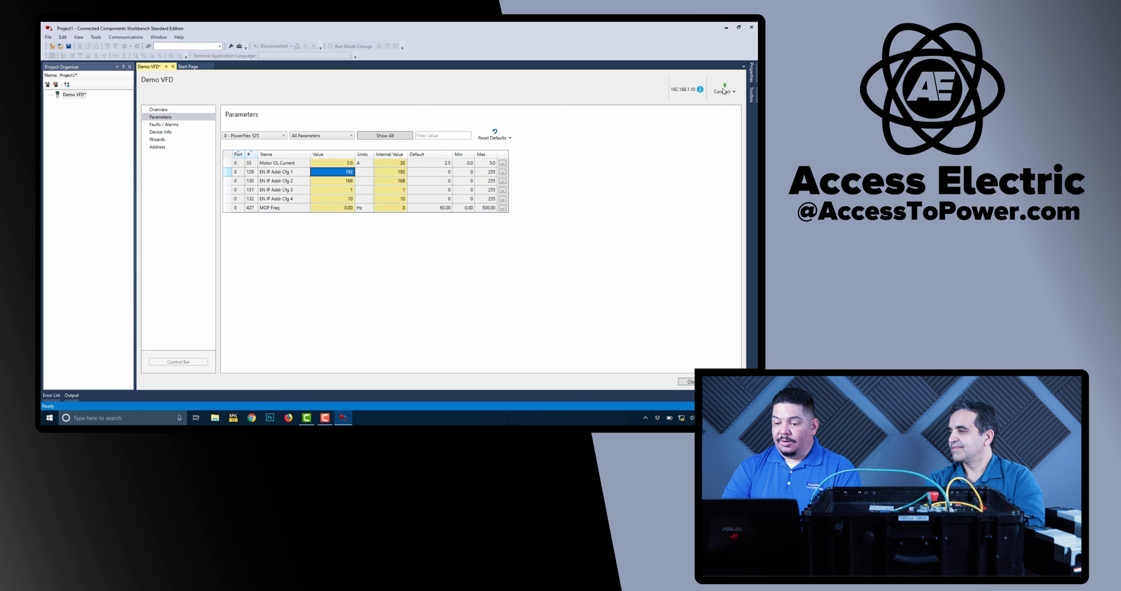
pyautogui.click(724, 91)
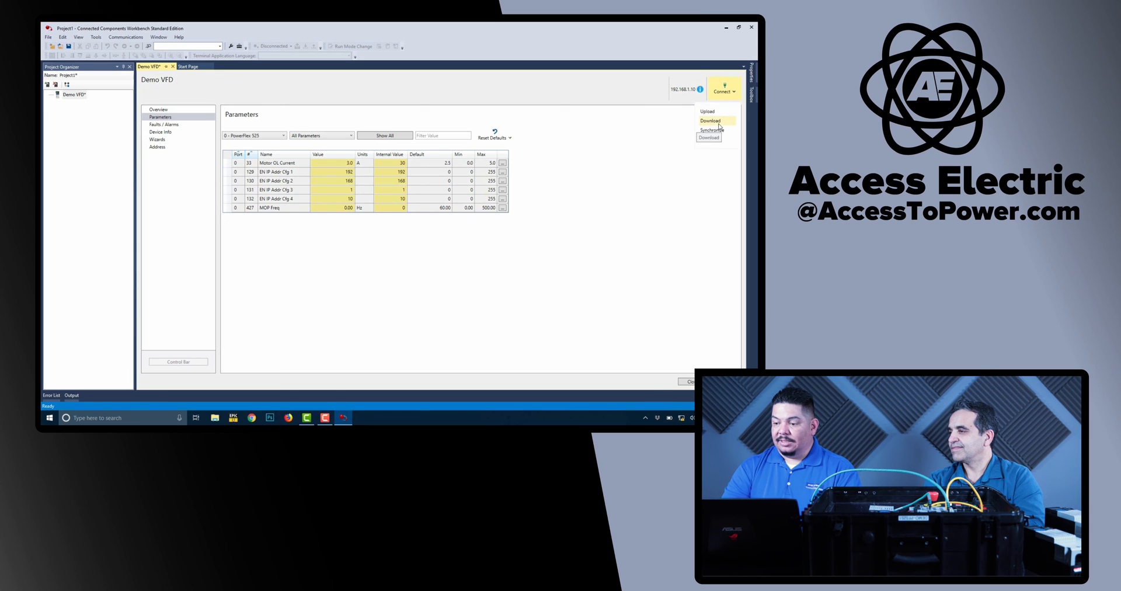